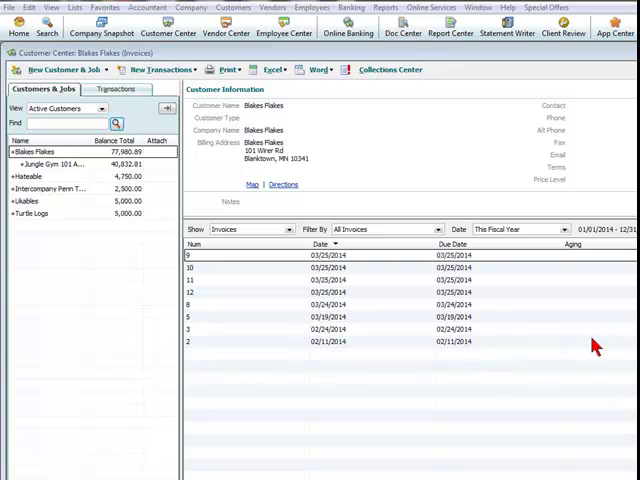
mouse_move(276, 144)
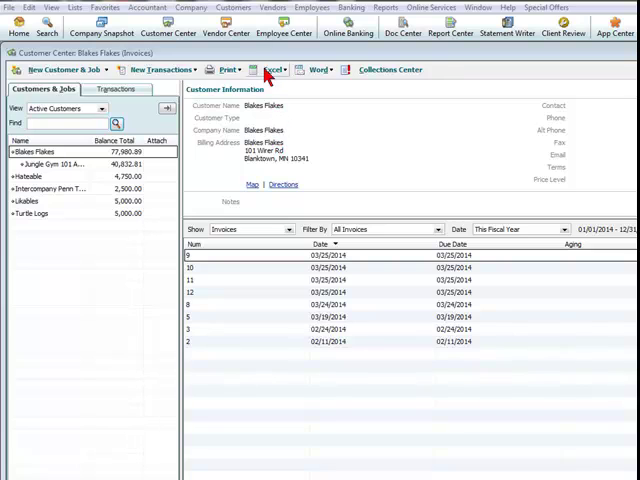
- Bring up the Customers menu of tasks for the Blakes Flakes record
left_click(72, 12)
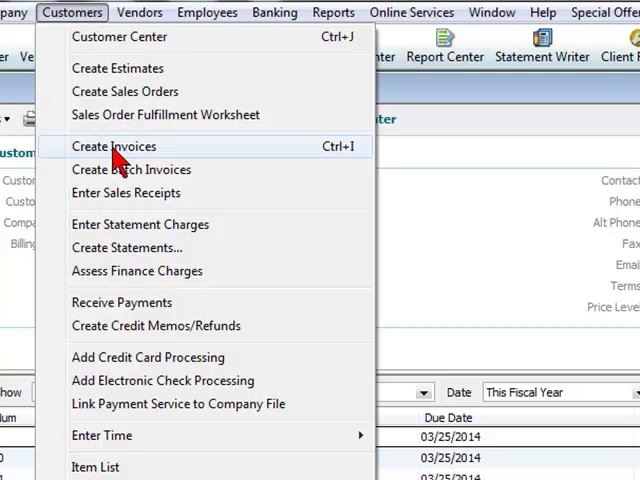
- Start a new invoice for Blakes Flakes via Create Invoices
left_click(114, 146)
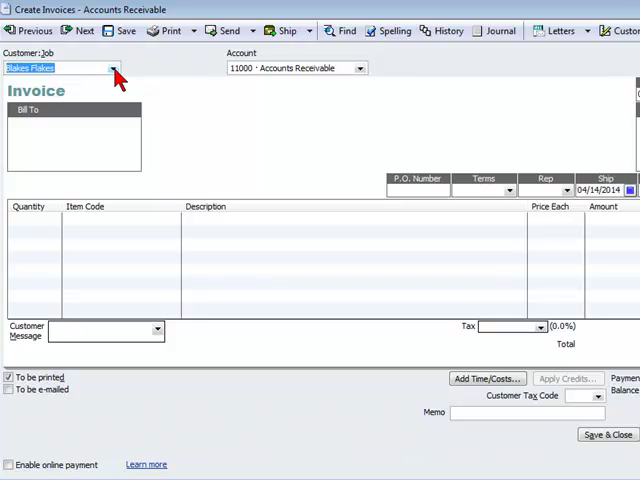
mouse_move(62, 84)
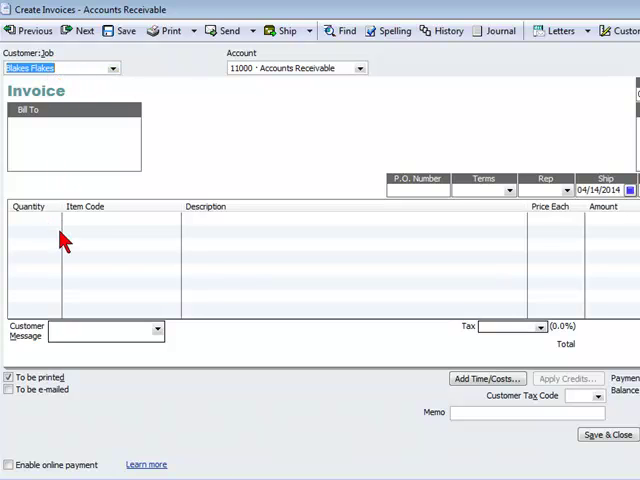
mouse_move(180, 246)
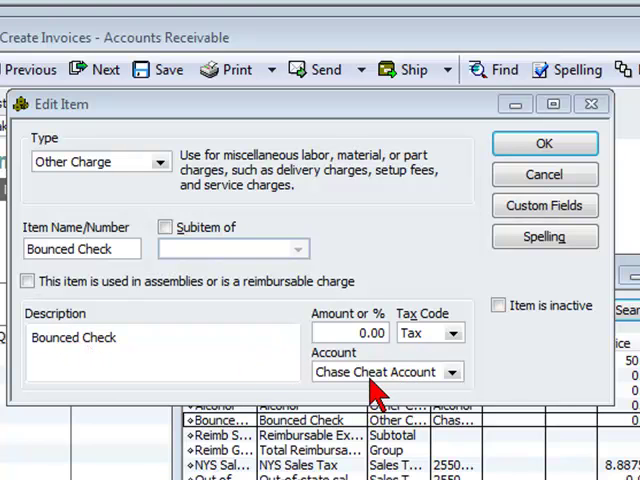
mouse_move(450, 390)
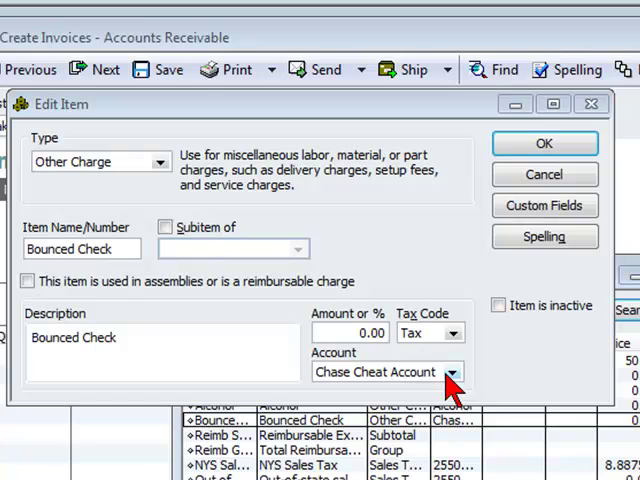
mouse_move(528, 268)
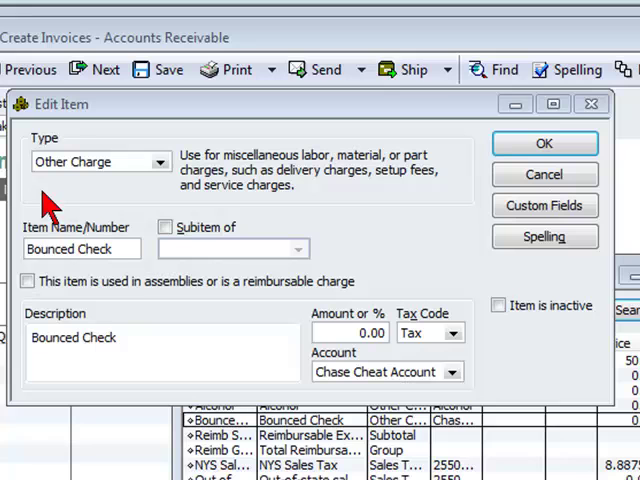
mouse_move(168, 416)
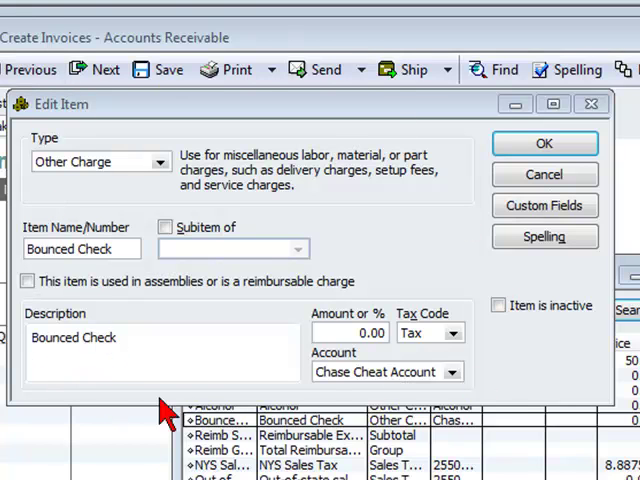
mouse_move(318, 376)
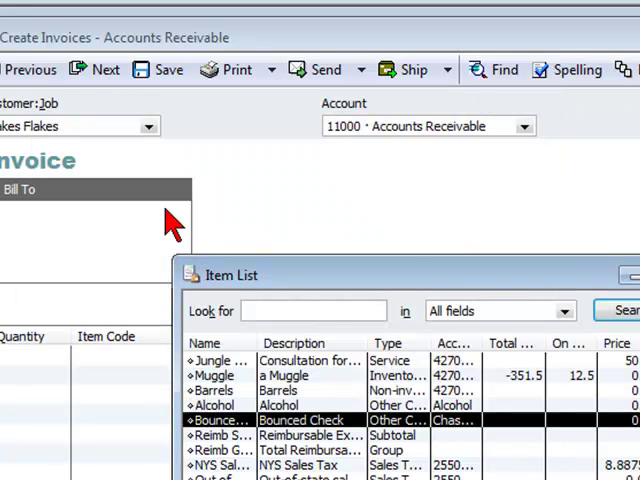
mouse_move(610, 284)
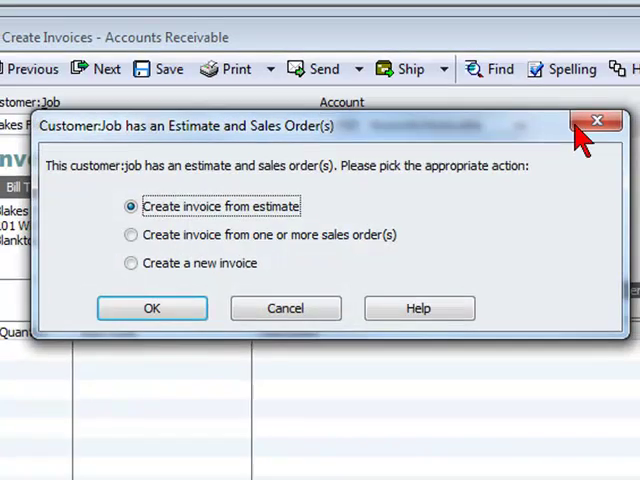
- Dismiss the existing estimates prompt so the Bounced Check line can be added
left_click(152, 308)
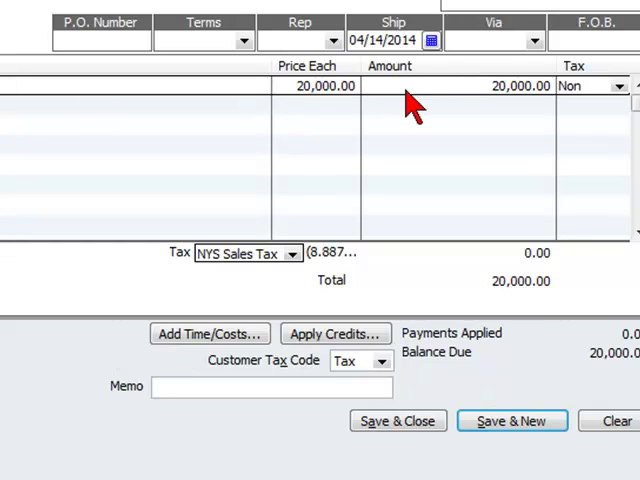
mouse_move(288, 108)
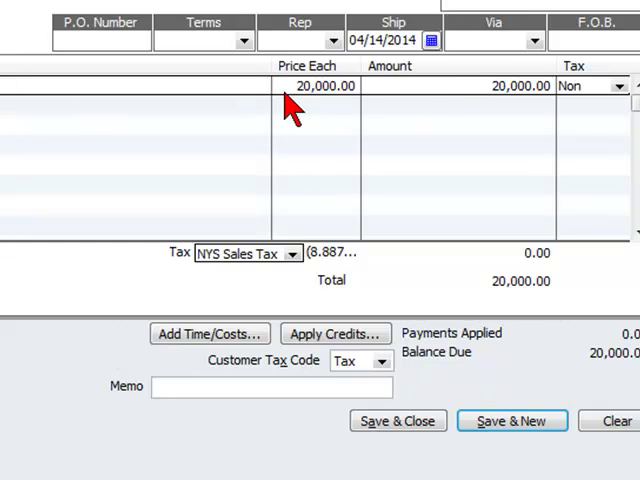
mouse_move(436, 262)
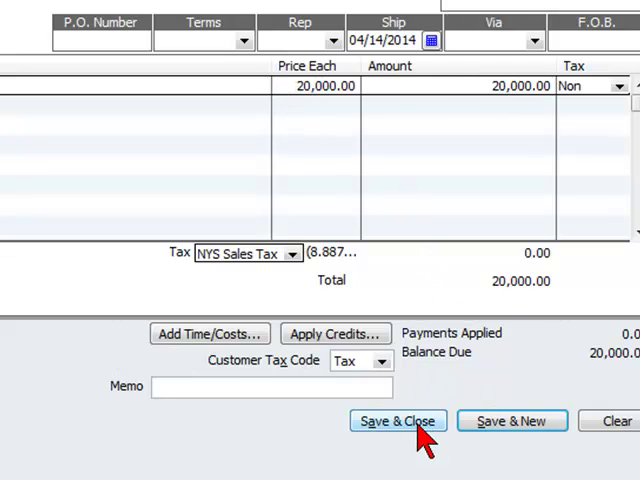
- Save invoice 14 and reopen it from the ledger's 20,000.00 Accounts Receivable entry
left_click(398, 420)
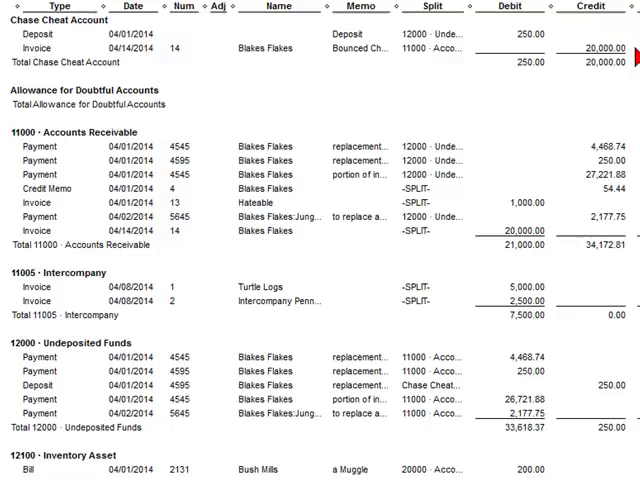
mouse_move(552, 60)
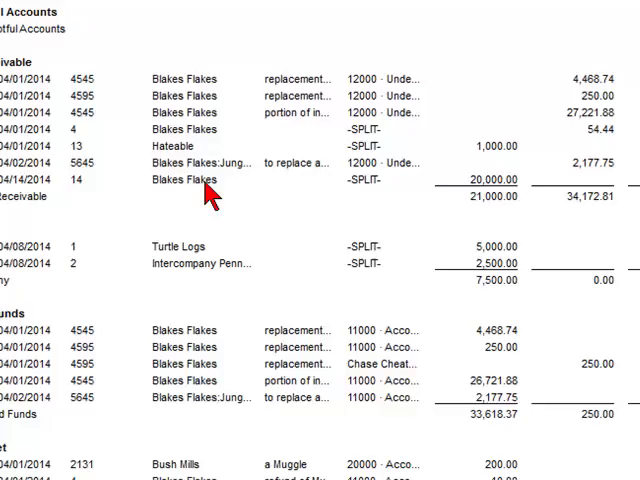
double_click(184, 180)
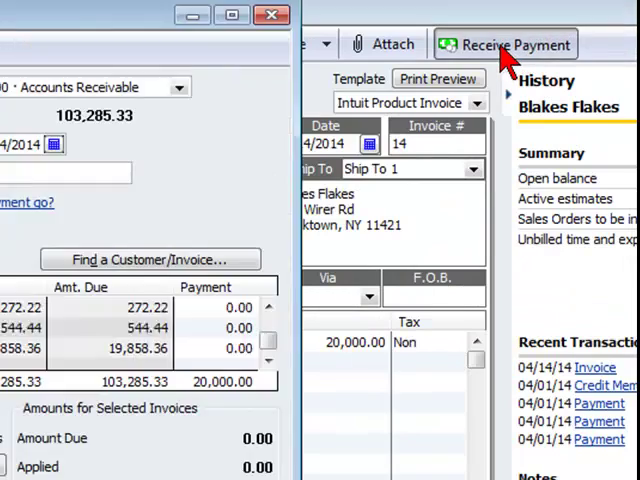
- Receive a payment on invoice 14 with Check as the payment method
left_click(506, 44)
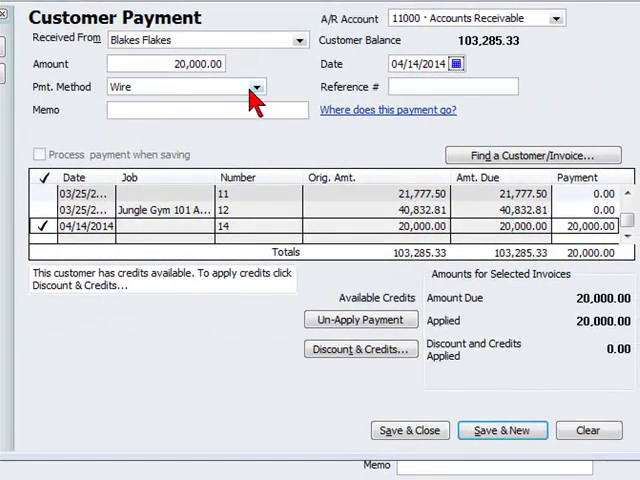
left_click(256, 86)
type("reissue of check 109 that bounced")
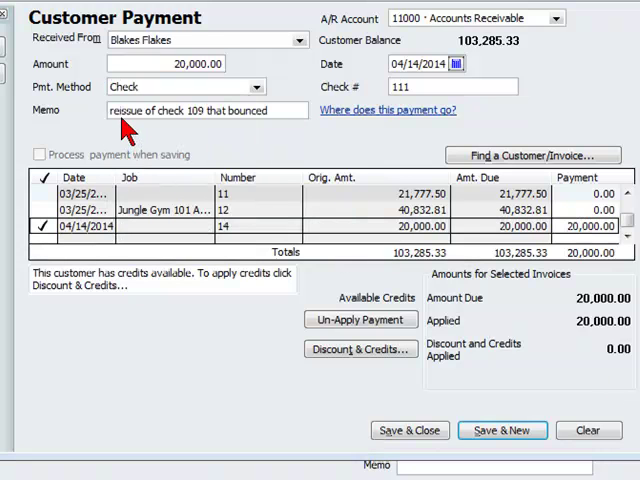
mouse_move(288, 132)
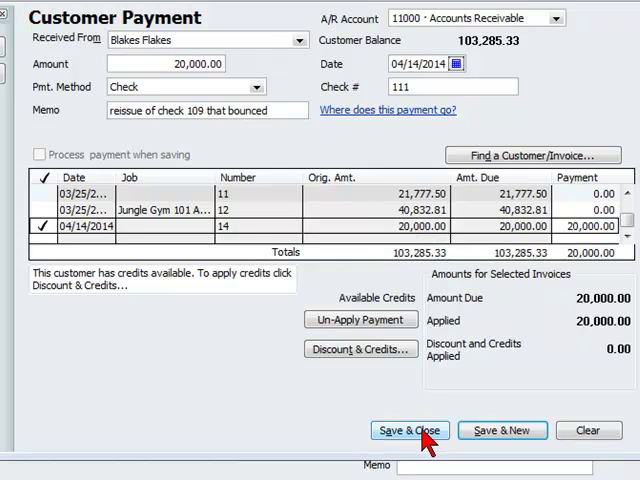
- Save the check 111 payment and review its 20,000.00 Accounts Receivable credit in the ledger
left_click(408, 430)
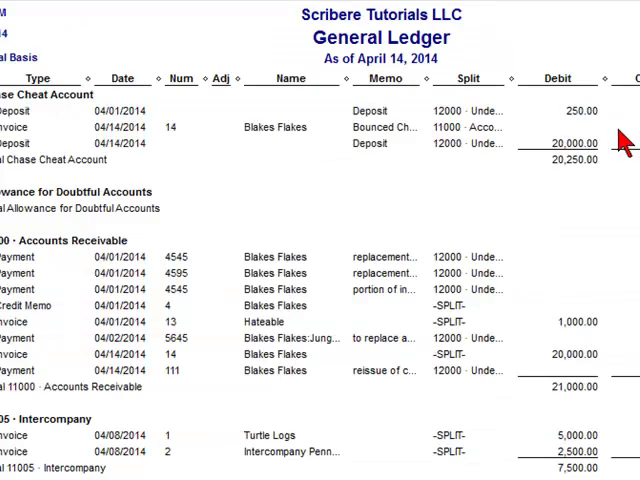
scroll("down", 3)
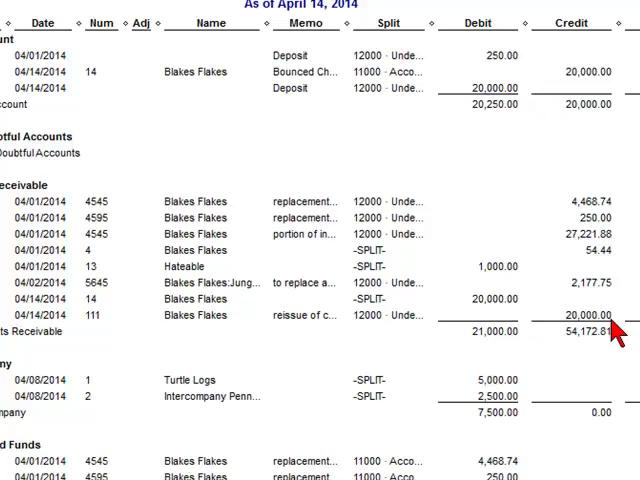
mouse_move(600, 316)
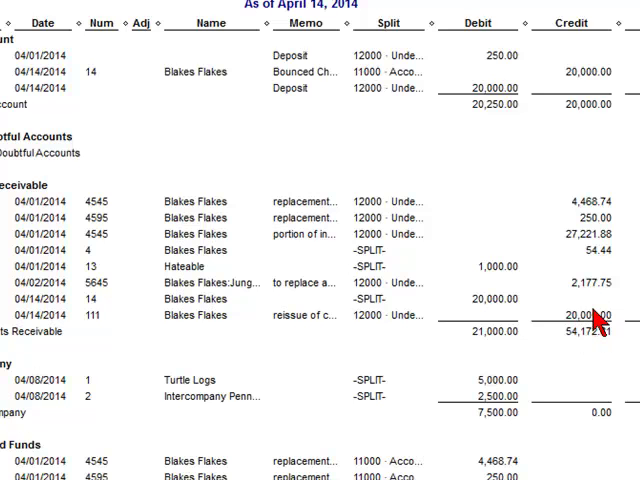